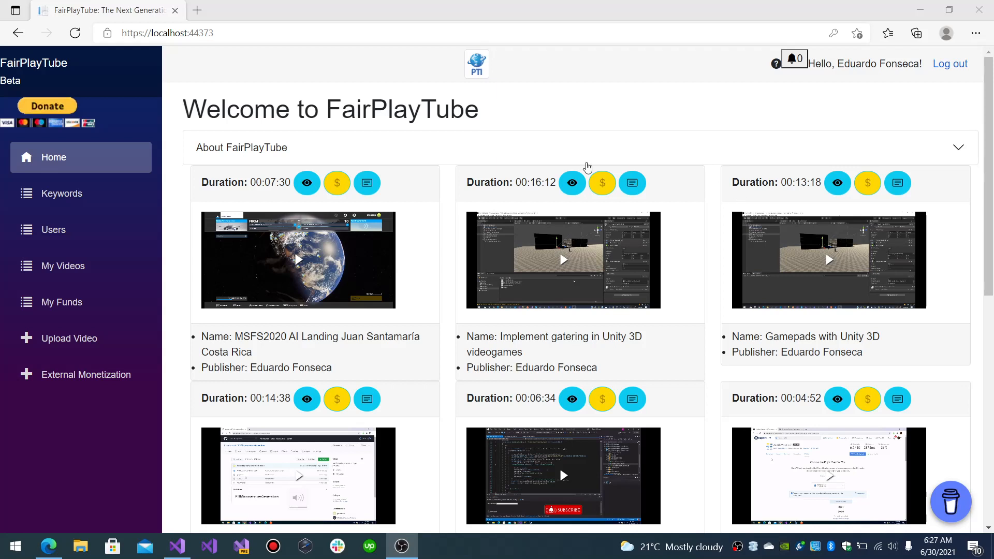
{"action": "mouse_move", "coordinate": [61, 303]}
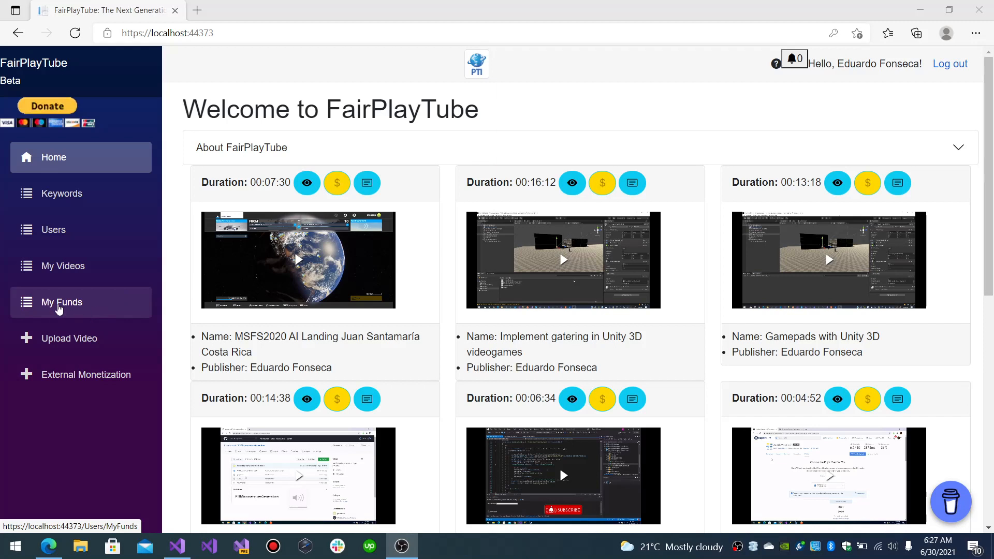
Go to My Funds in the sidebar to reach the Add Funds To FairPlayTube page
{"action": "left_click", "coordinate": [61, 302]}
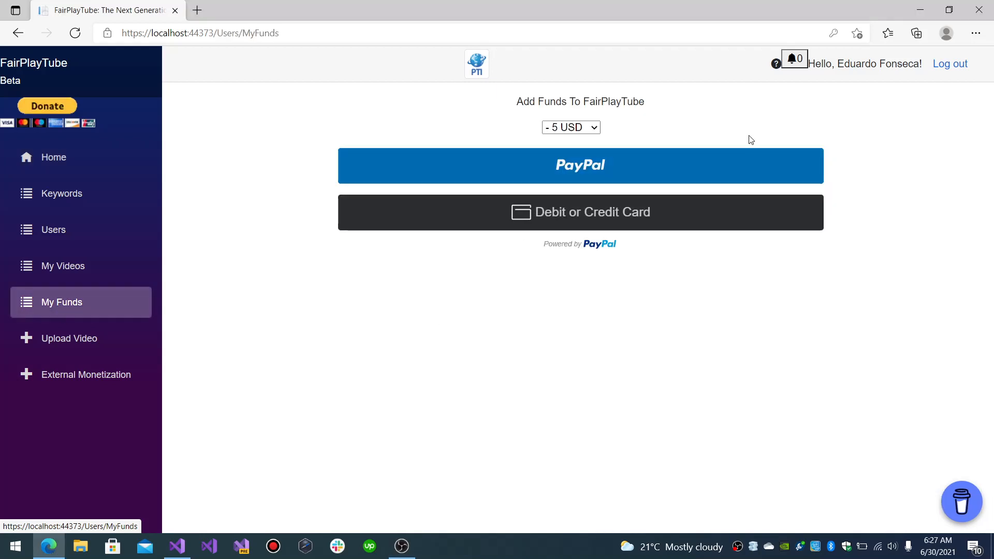
{"action": "left_click", "coordinate": [570, 127]}
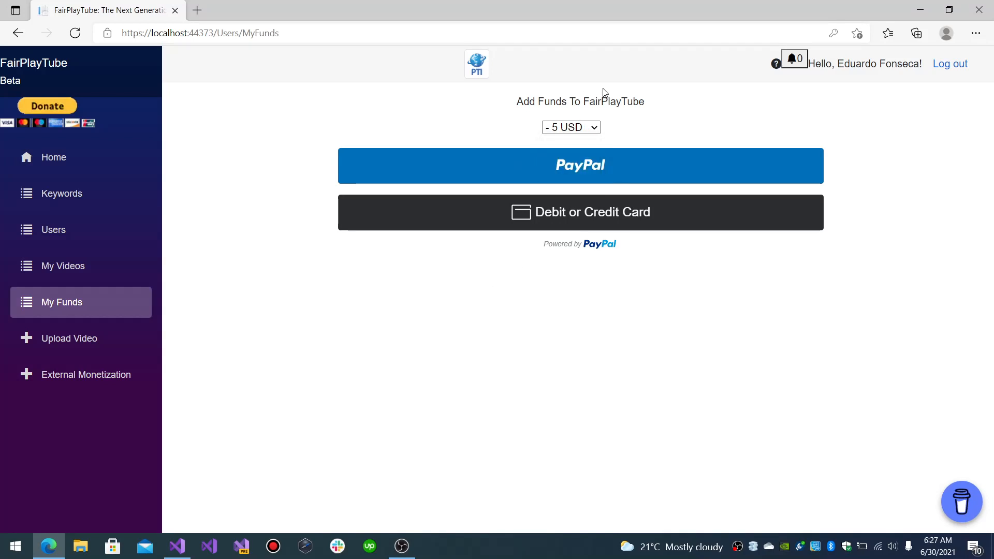
Choose the PayPal button and log in with the sandbox buyer's password in the popup
{"action": "left_click", "coordinate": [580, 165]}
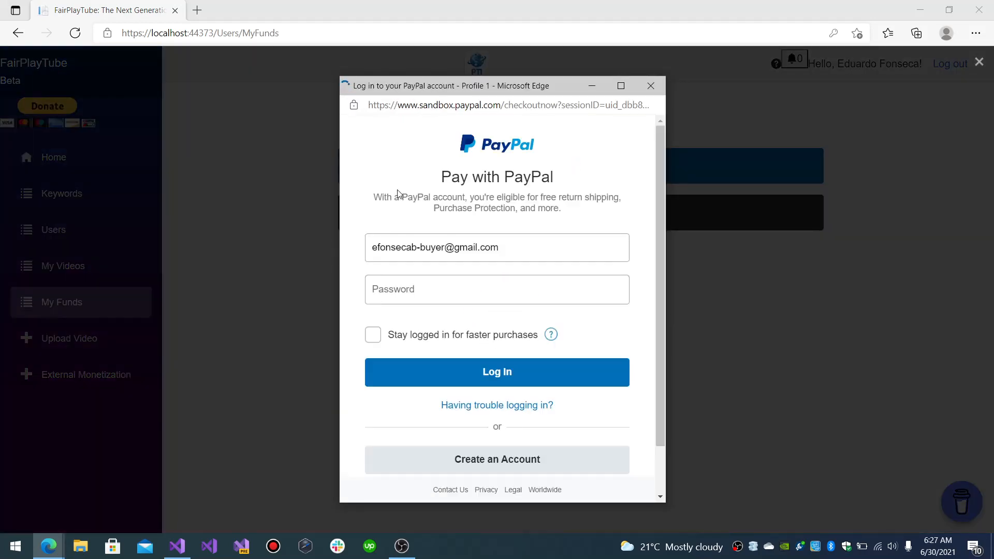
{"action": "left_click", "coordinate": [496, 289]}
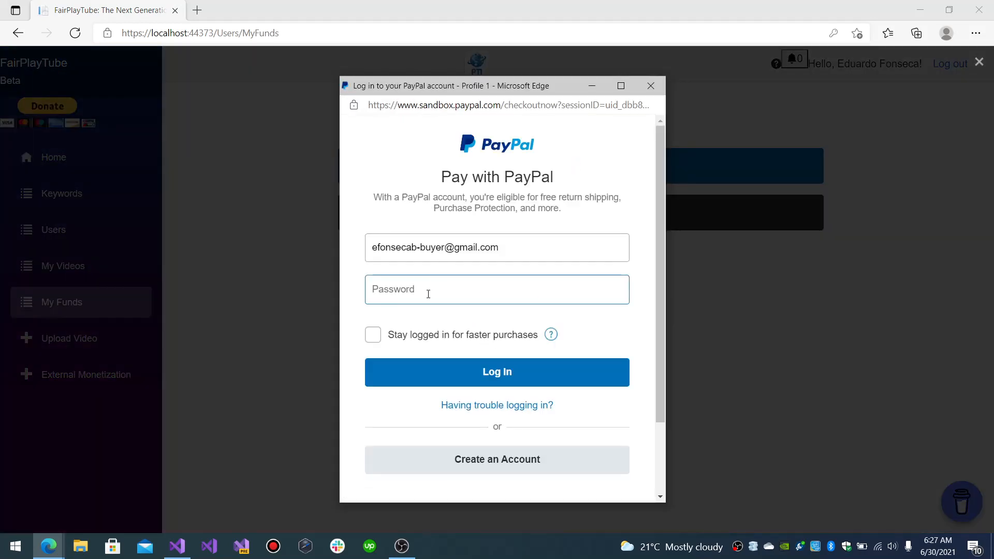
{"action": "type", "text": "•••••"}
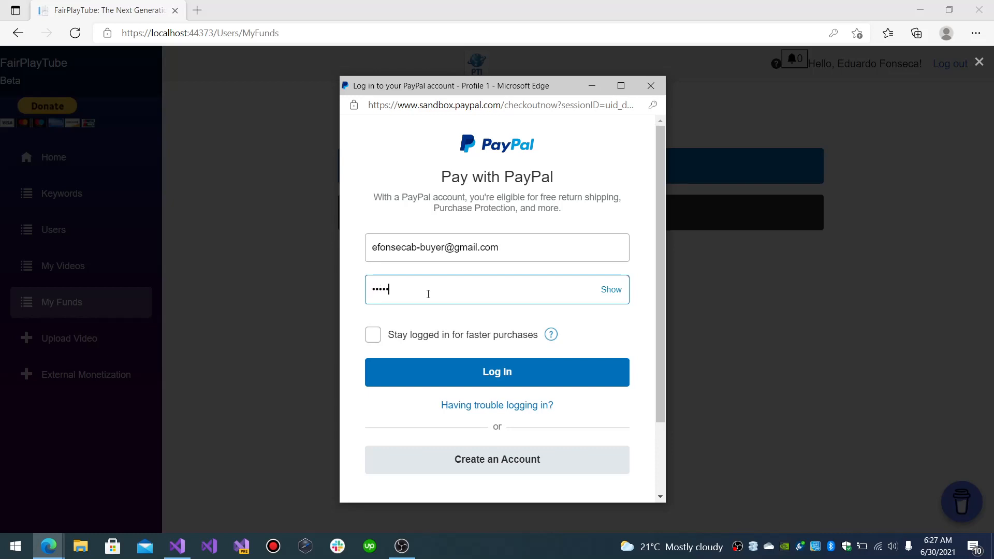
{"action": "type", "text": "password"}
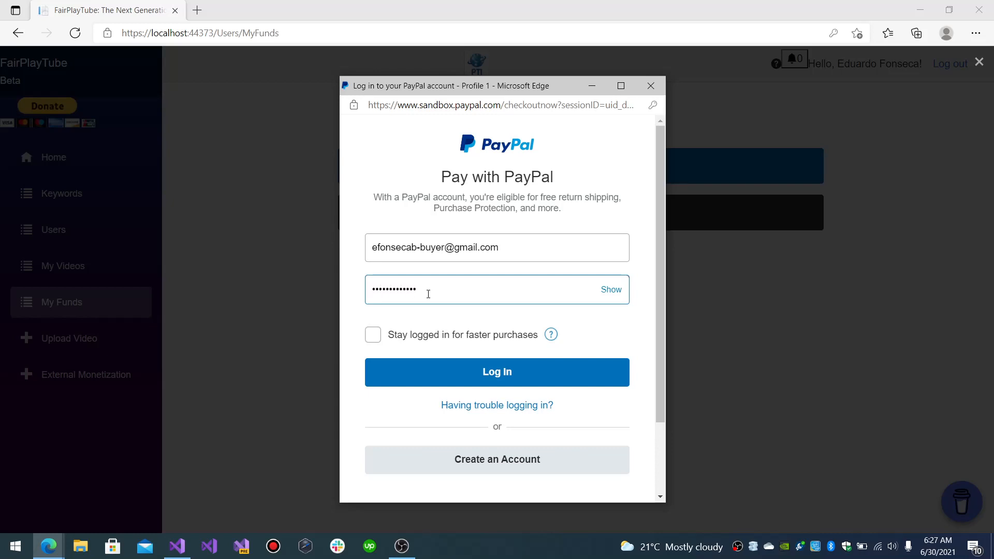
{"action": "type", "text": "•"}
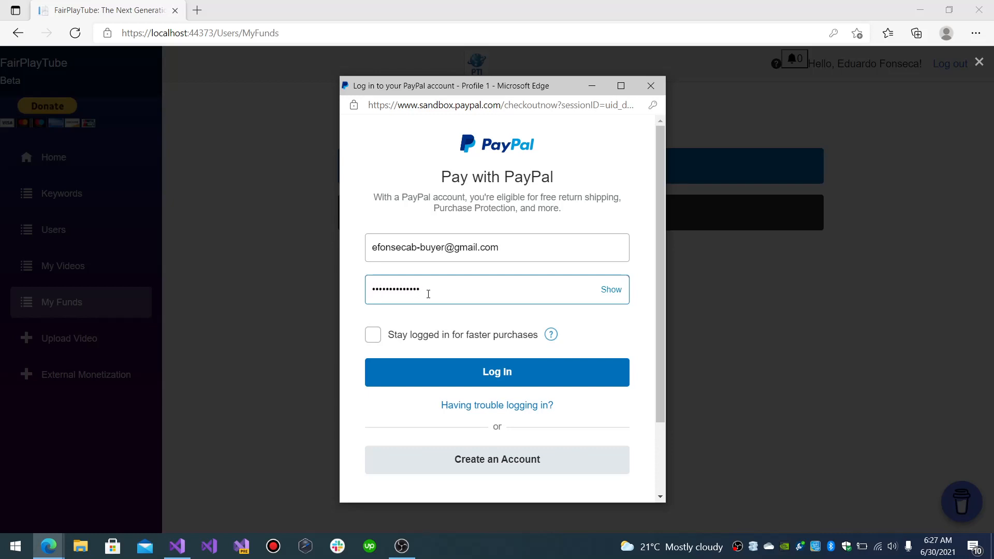
{"action": "left_click", "coordinate": [496, 290]}
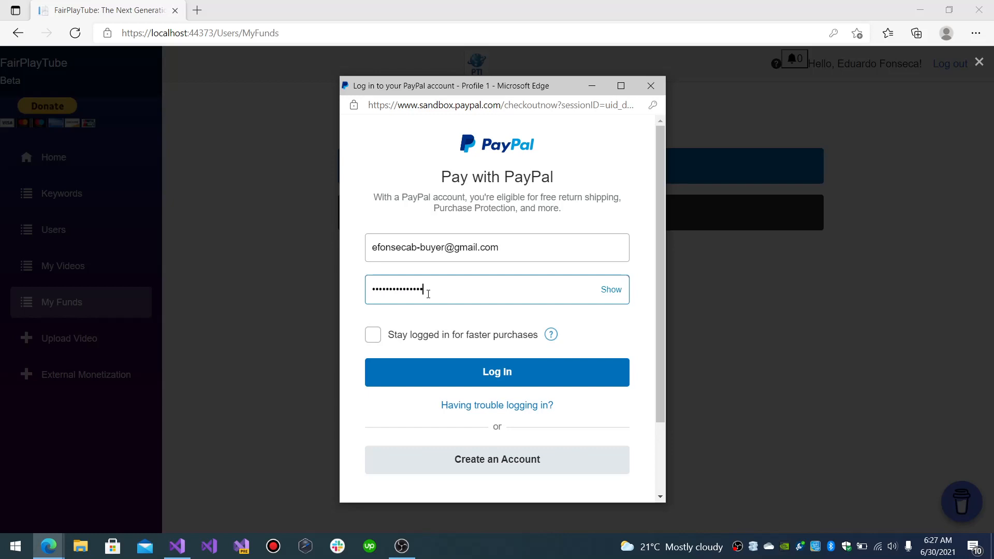
{"action": "left_click", "coordinate": [496, 372]}
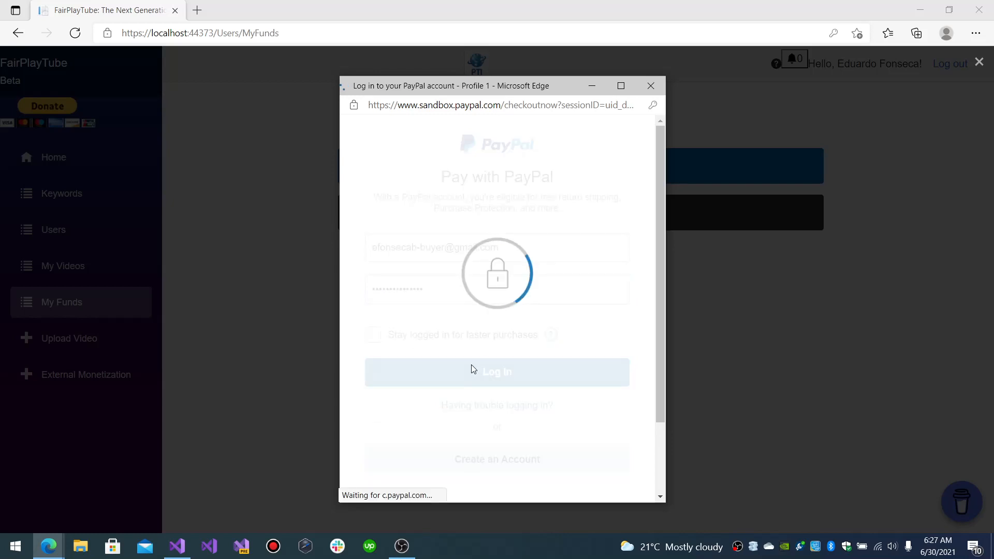
Select the CREDIT UNION 1 checking account and confirm Pay Now for the $5.00
{"action": "left_click", "coordinate": [496, 372]}
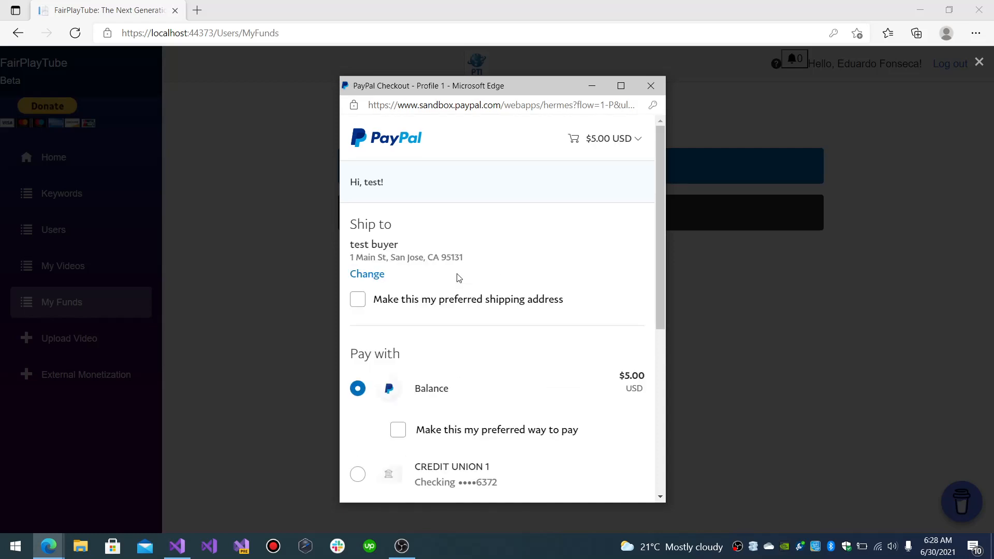
{"action": "scroll", "scroll_direction": "down", "scroll_amount": 3}
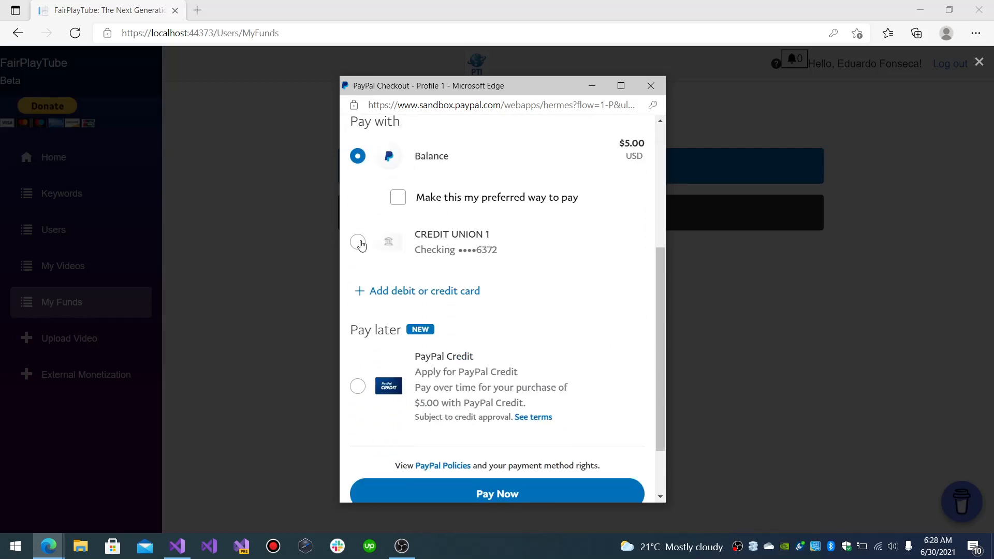
{"action": "left_click", "coordinate": [357, 244]}
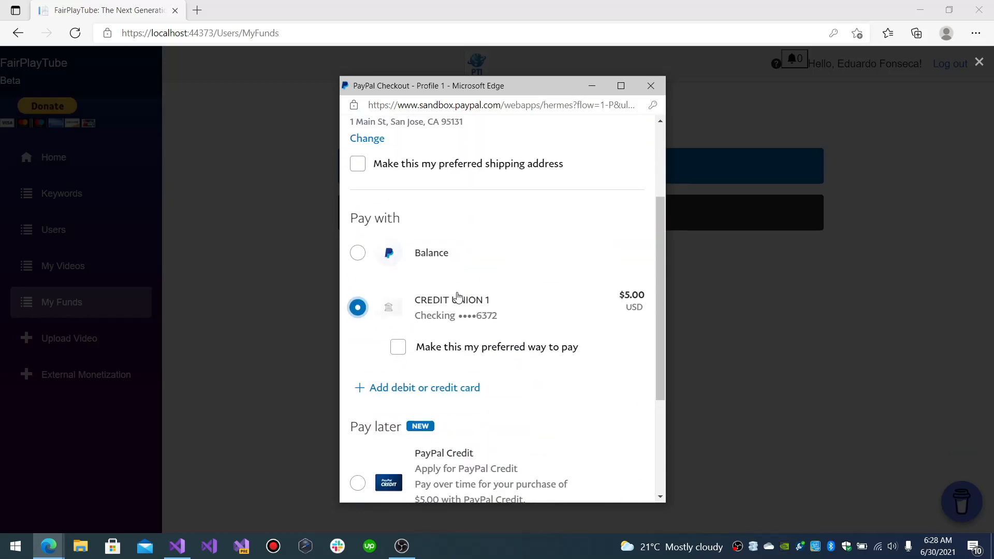
{"action": "scroll", "scroll_direction": "down", "scroll_amount": 3}
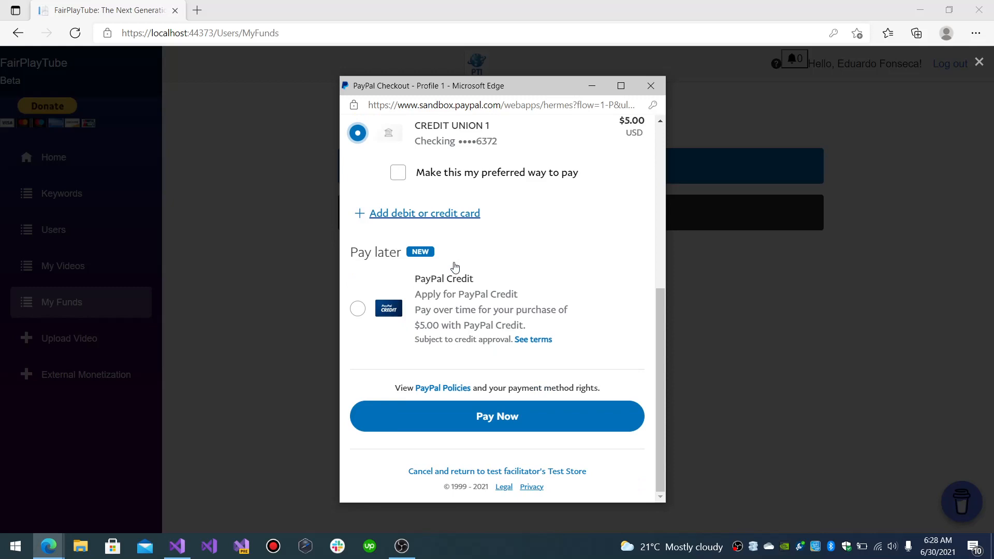
{"action": "left_click", "coordinate": [497, 417]}
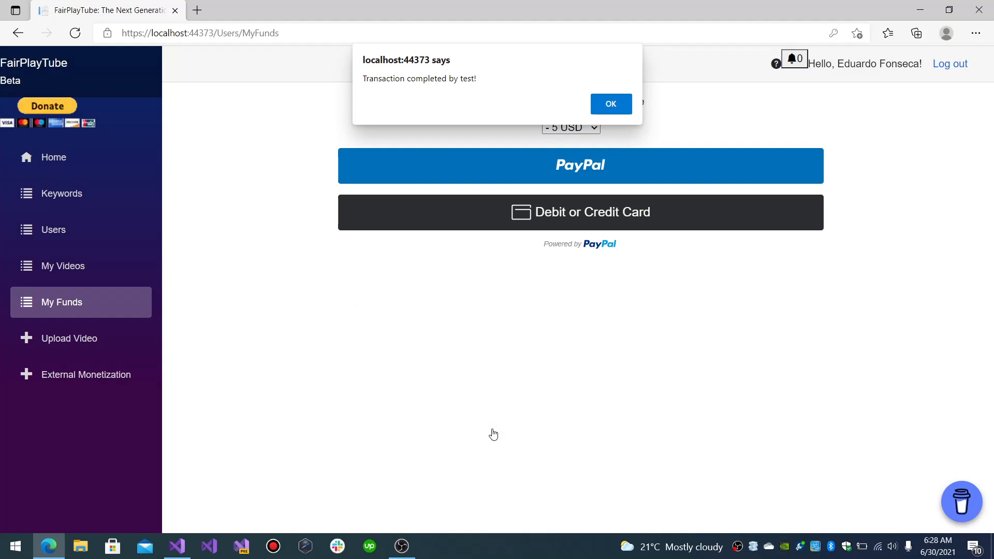
{"action": "mouse_move", "coordinate": [381, 93]}
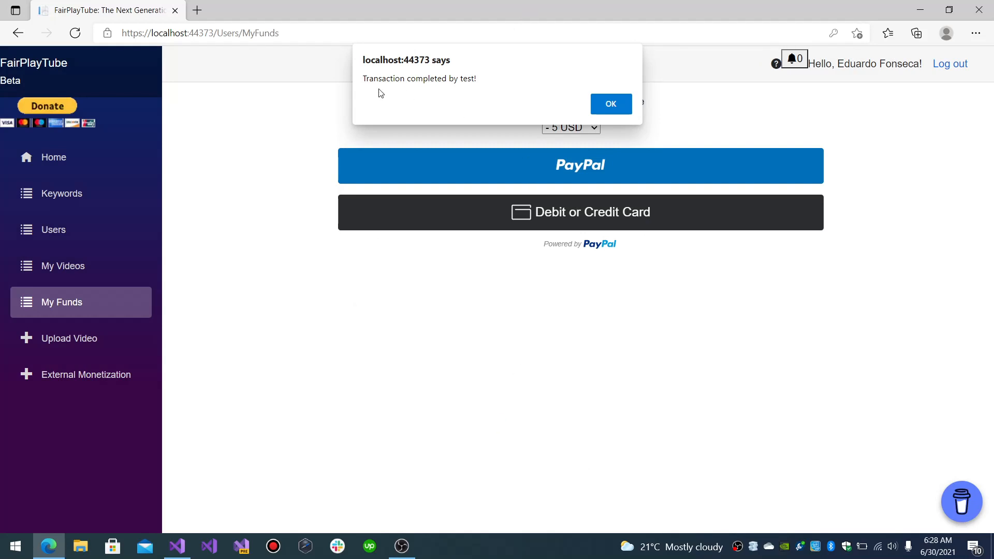
{"action": "mouse_move", "coordinate": [588, 127]}
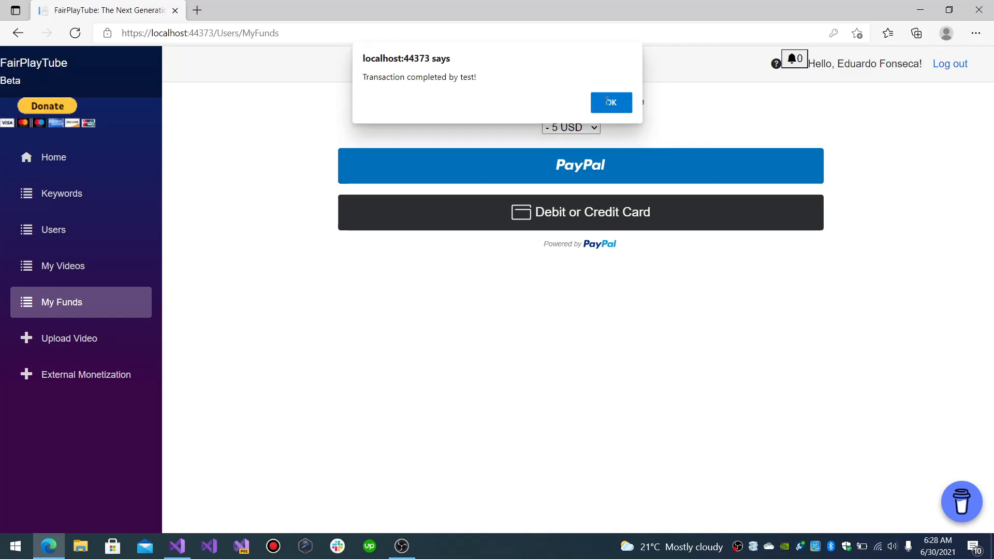
Acknowledge the 'Transaction completed by test!' browser alert with OK
{"action": "left_click", "coordinate": [609, 103]}
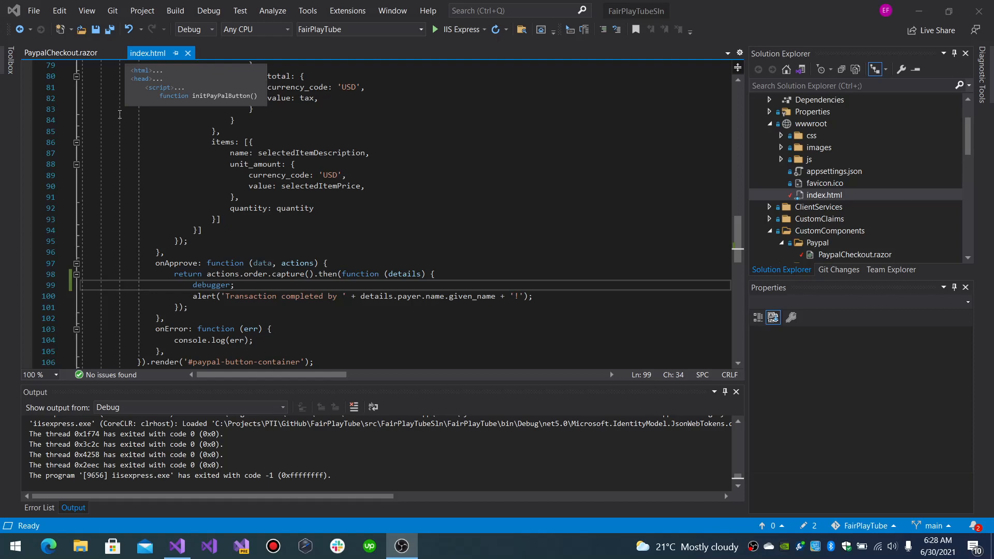
Switch to PaypalCheckout.razor and point at the div and amount option lines
{"action": "left_click", "coordinate": [60, 53]}
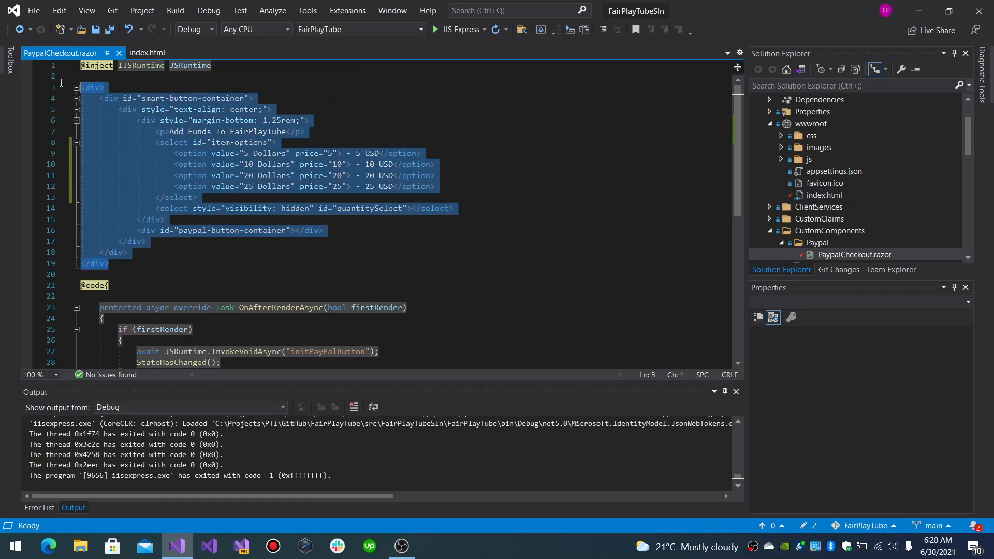
{"action": "mouse_move", "coordinate": [230, 252]}
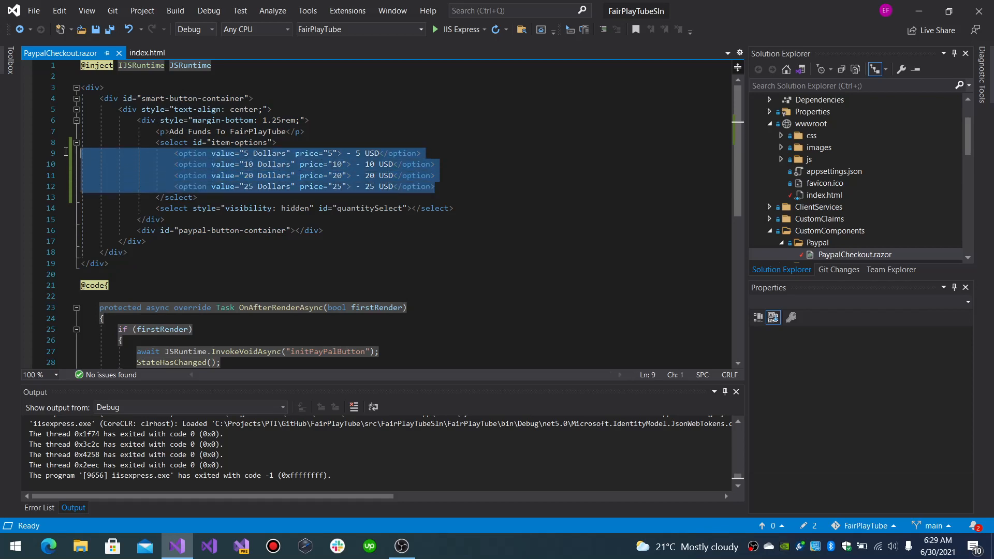
{"action": "left_click", "coordinate": [266, 153]}
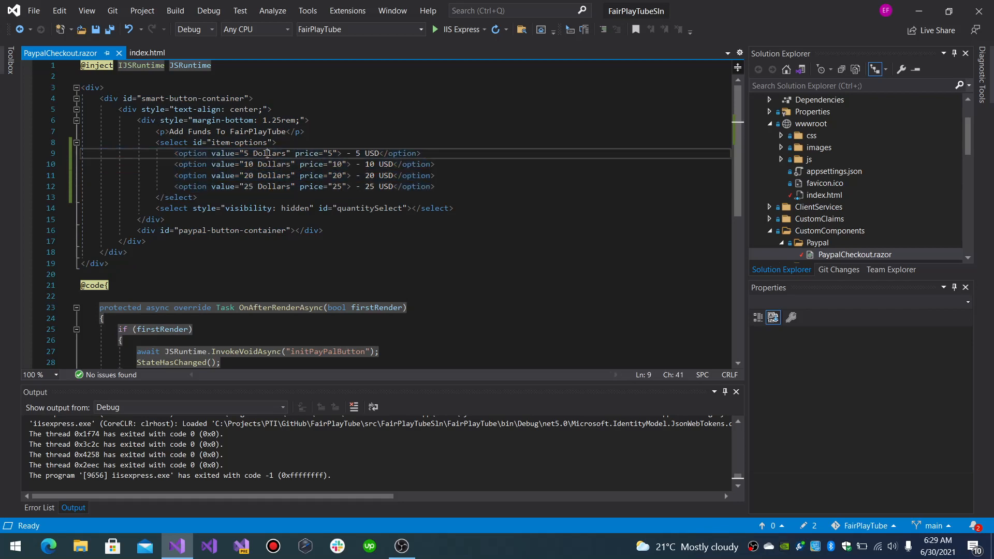
{"action": "left_click", "coordinate": [262, 186]}
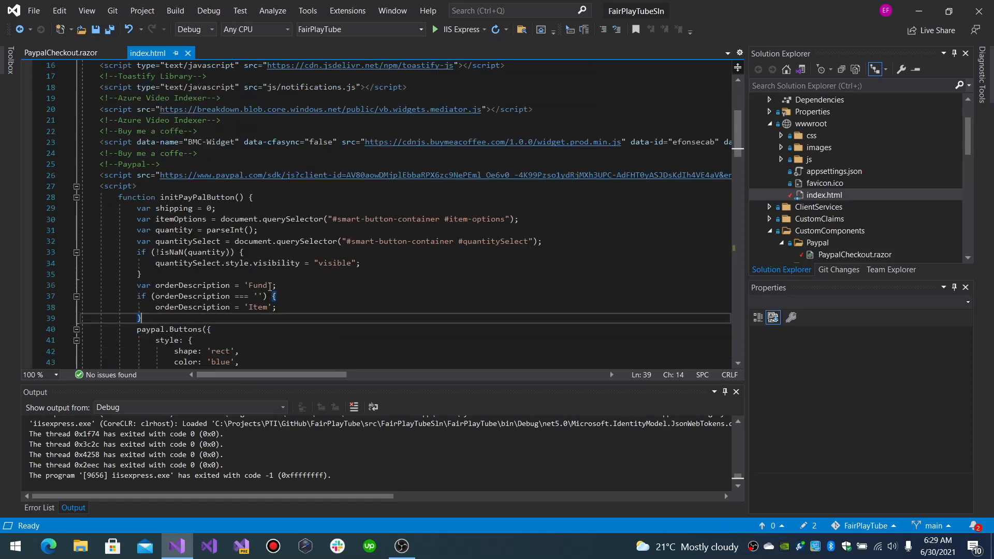
Highlight initPayPalButton's opening lines and the paypal.Buttons call, glancing at PaypalCheckout.razor
{"action": "scroll", "scroll_direction": "down", "scroll_amount": 3}
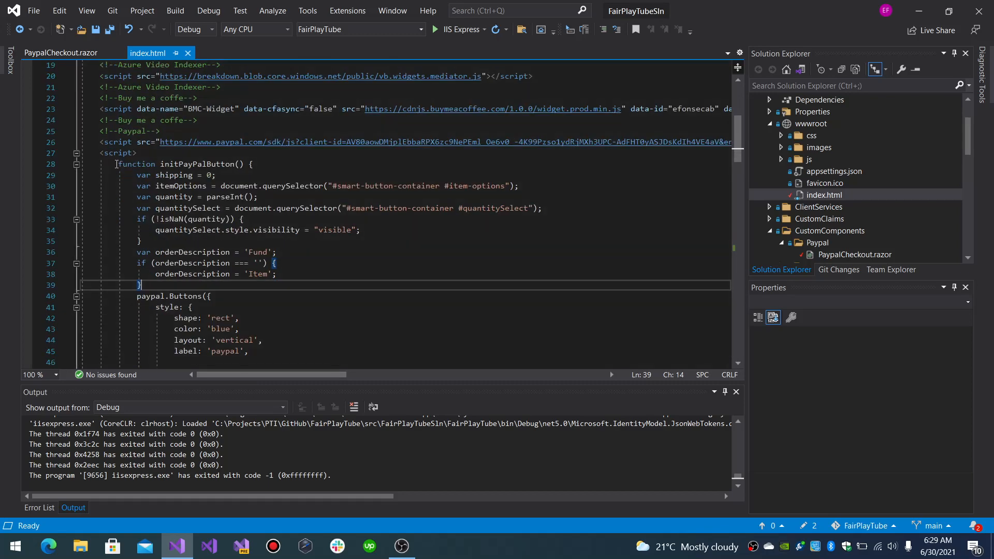
{"action": "left_click_drag", "start_coordinate": [114, 164], "coordinate": [331, 230]}
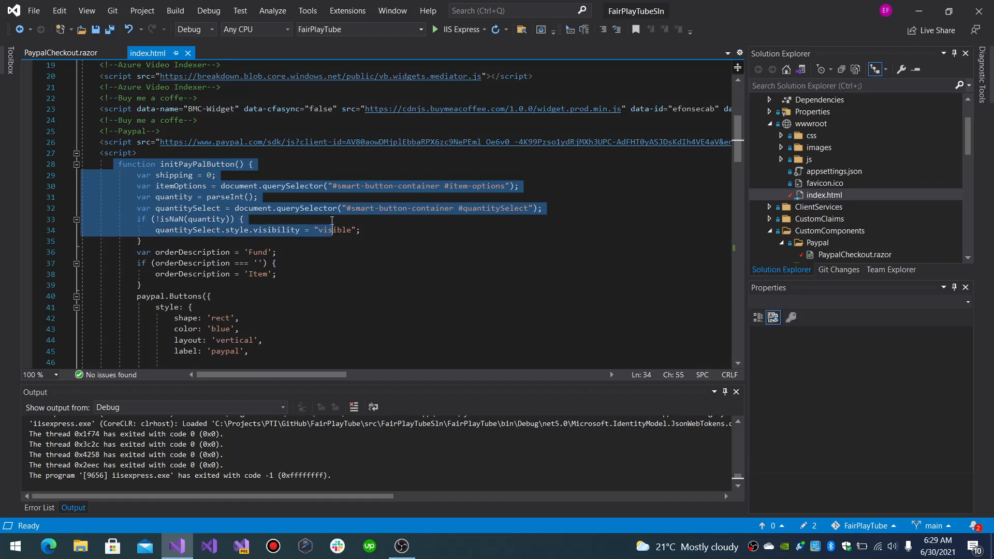
{"action": "scroll", "scroll_direction": "down", "scroll_amount": 3}
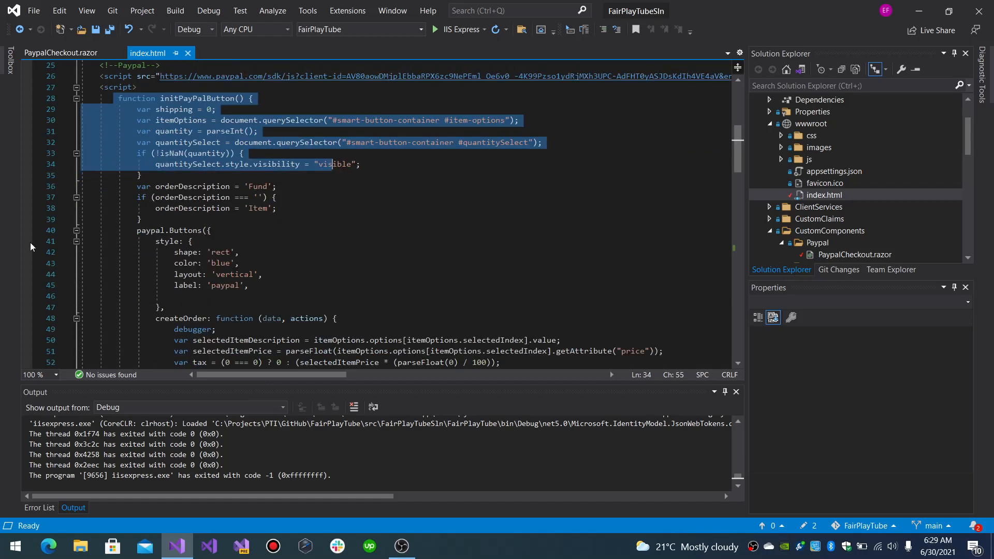
{"action": "double_click", "coordinate": [184, 230]}
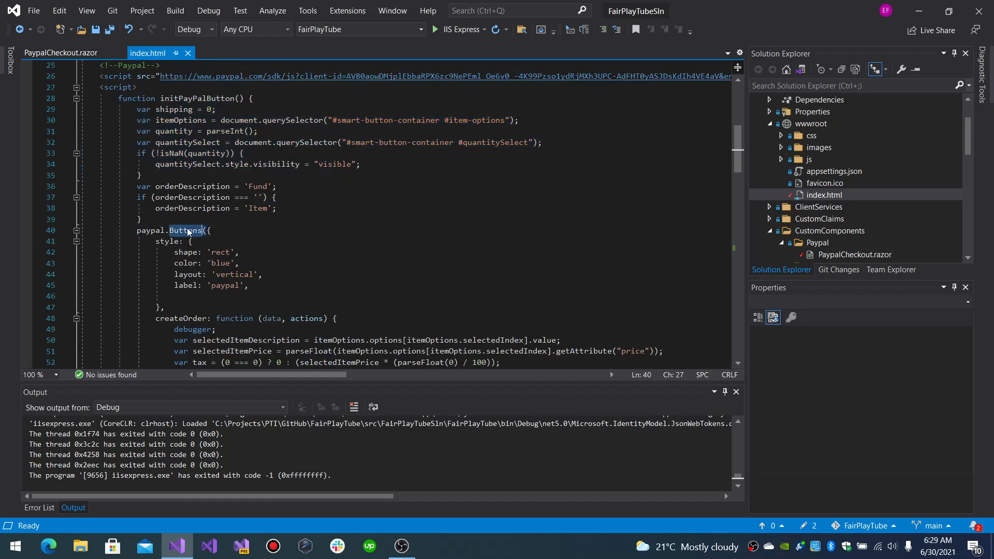
{"action": "left_click", "coordinate": [58, 52]}
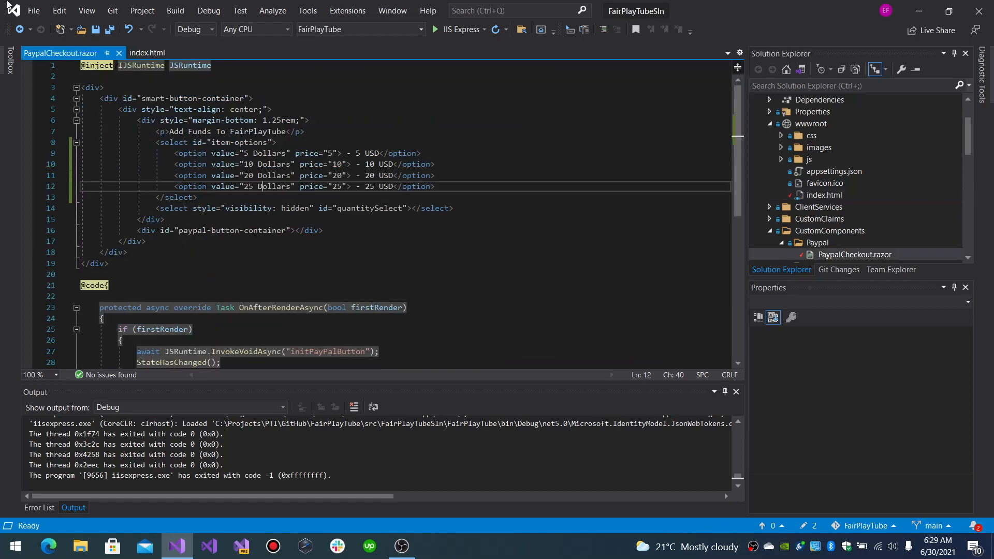
{"action": "left_click", "coordinate": [147, 53]}
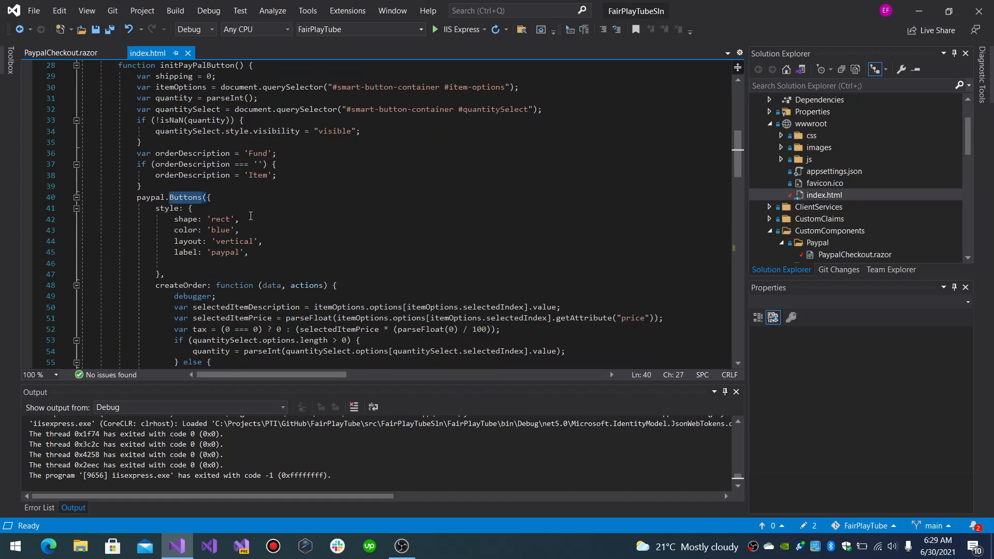
Scroll to onApprove and mark its debugger, alert and details-parameter lines
{"action": "scroll", "scroll_direction": "down", "scroll_amount": 3}
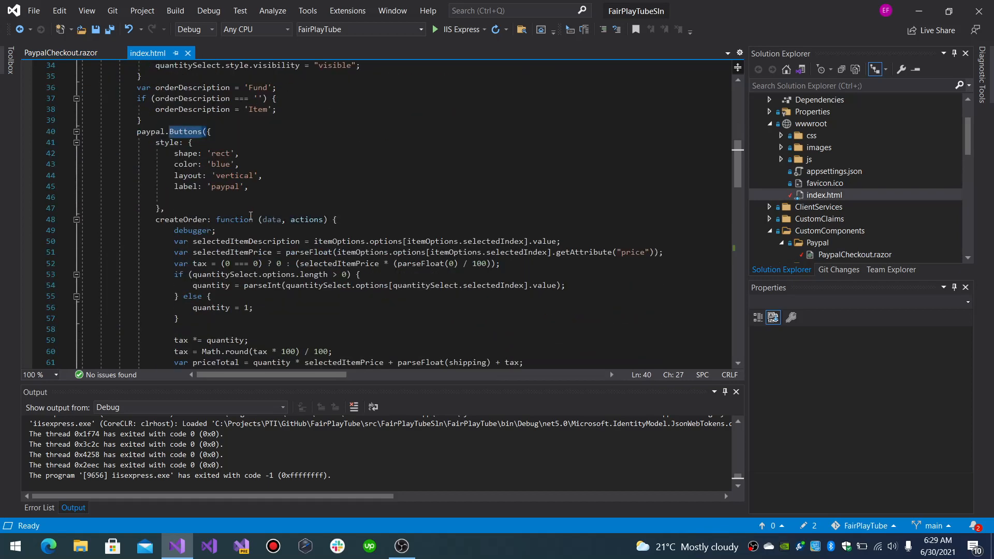
{"action": "scroll", "scroll_direction": "down", "scroll_amount": 3}
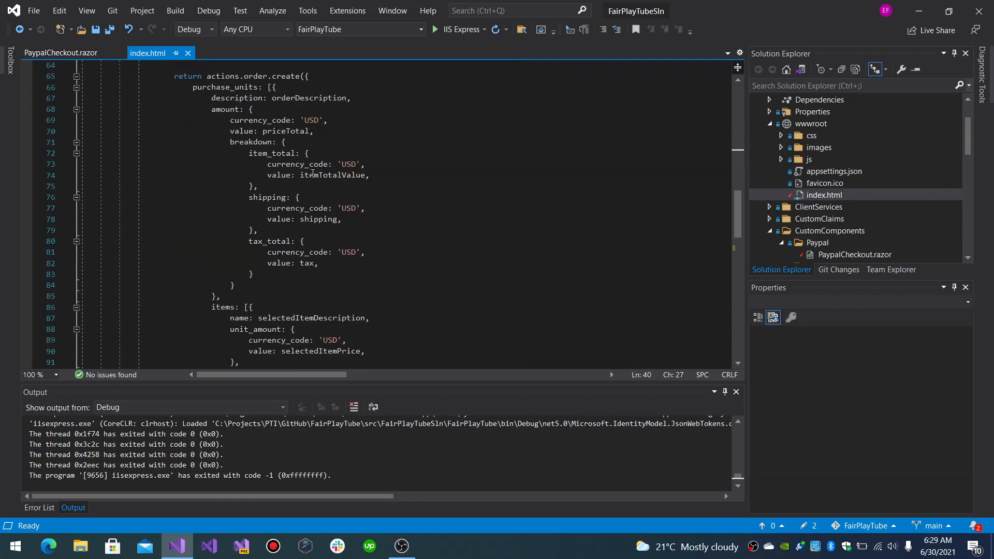
{"action": "scroll", "scroll_direction": "down", "scroll_amount": 3}
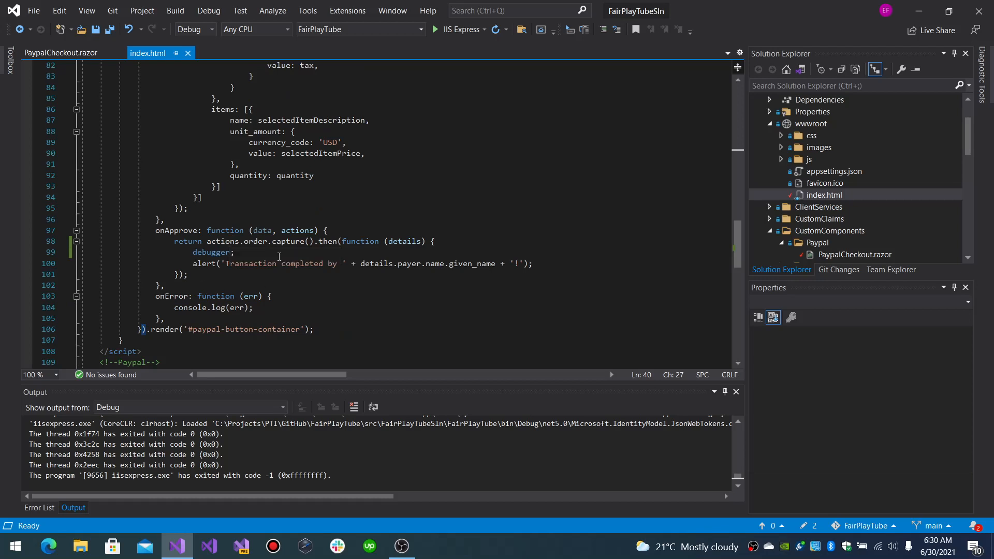
{"action": "left_click", "coordinate": [235, 252]}
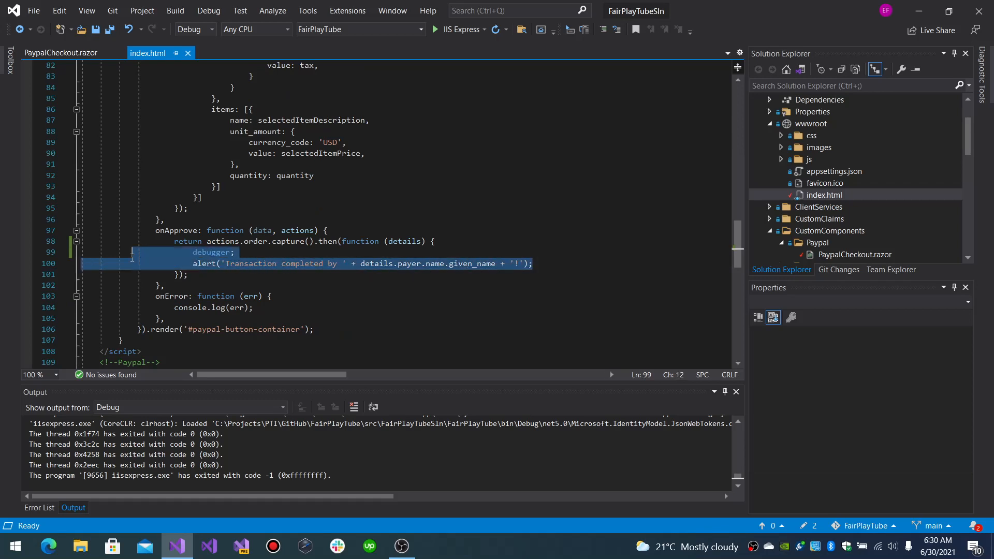
{"action": "left_click", "coordinate": [89, 251]}
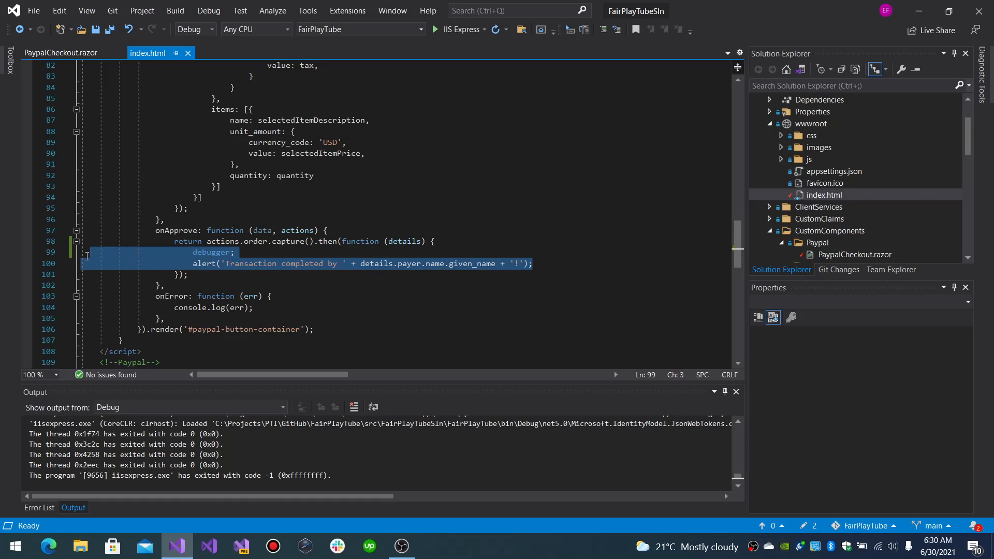
{"action": "mouse_move", "coordinate": [134, 6]}
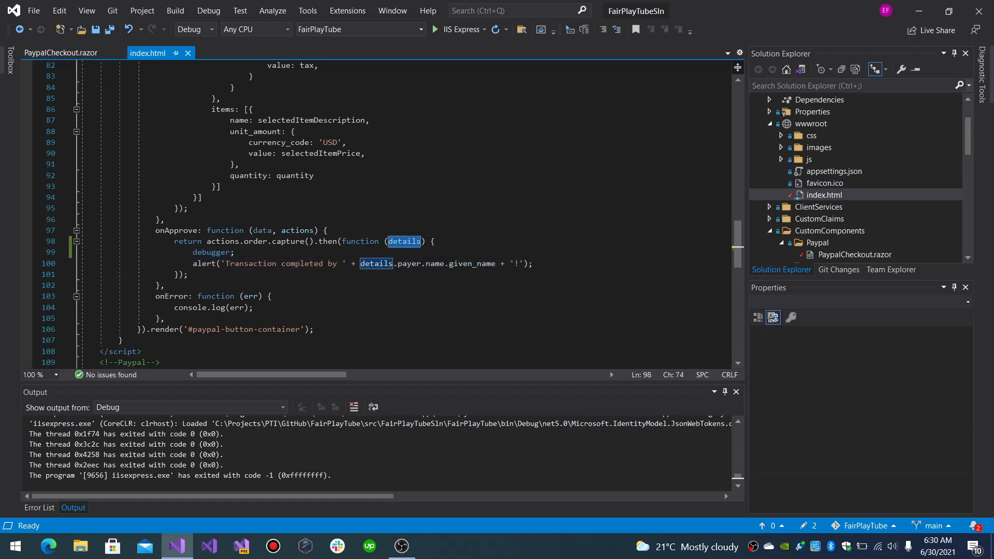
{"action": "left_click", "coordinate": [61, 53]}
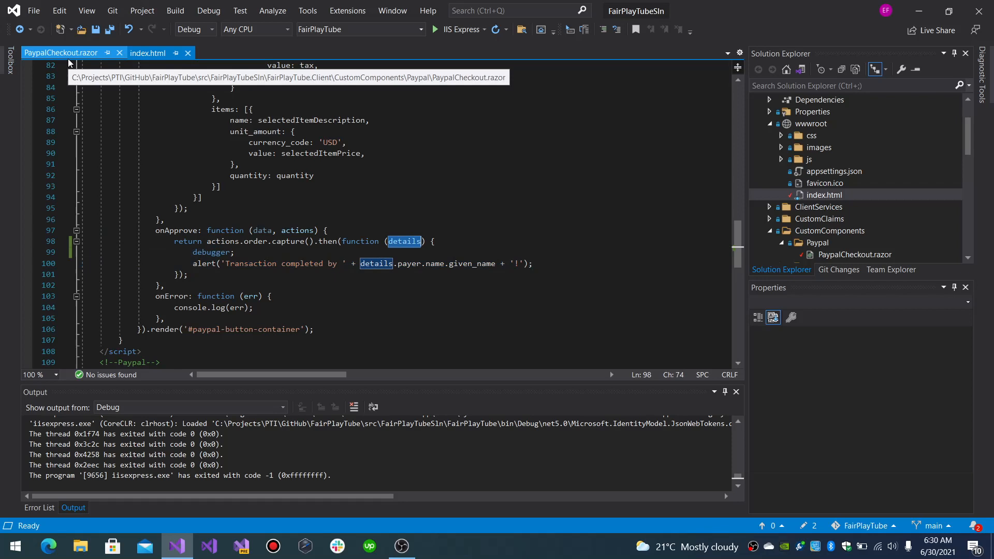
{"action": "mouse_move", "coordinate": [75, 54]}
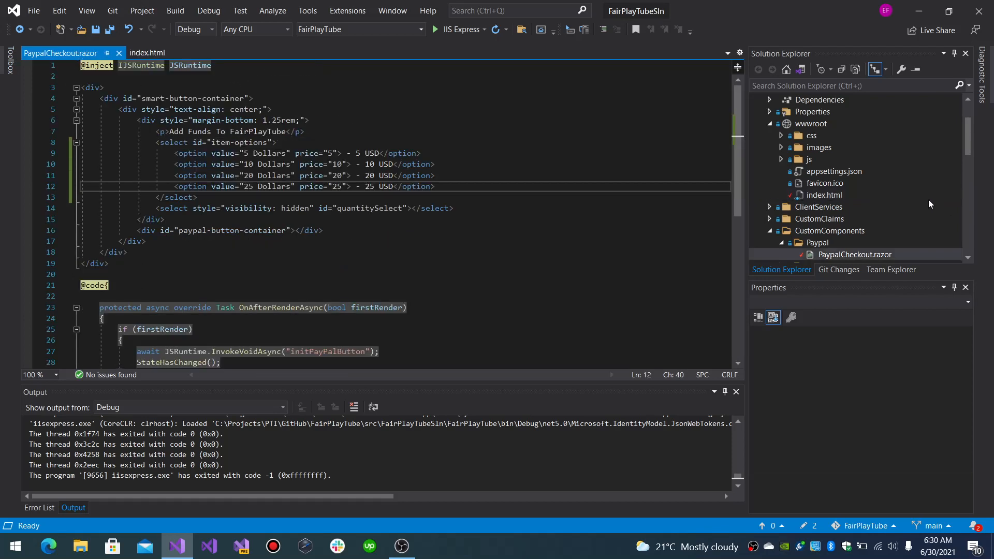
Highlight the JSRuntime initPayPalButton call and StateHasChanged in OnAfterRenderAsync, then return to index.html
{"action": "scroll", "scroll_direction": "down", "scroll_amount": 3}
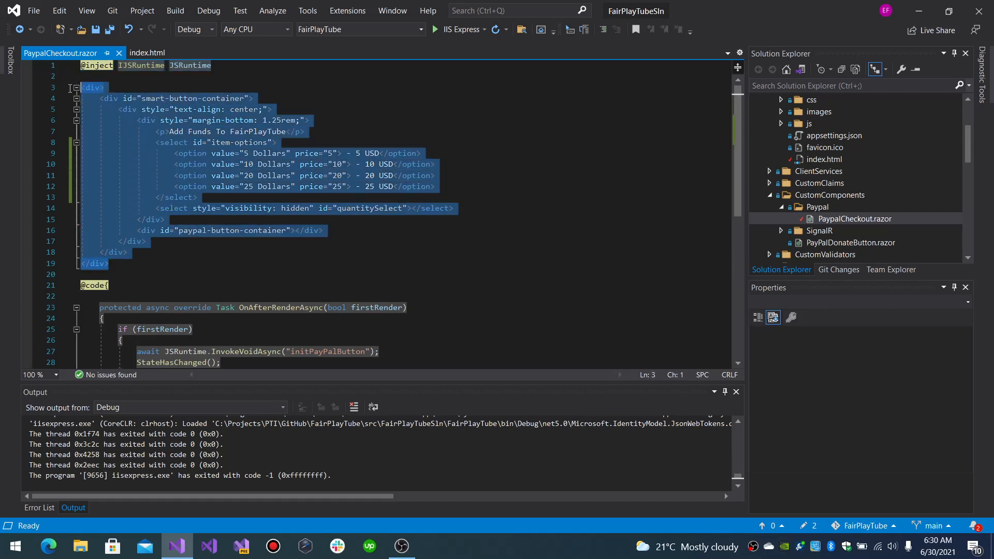
{"action": "scroll", "scroll_direction": "down", "scroll_amount": 3}
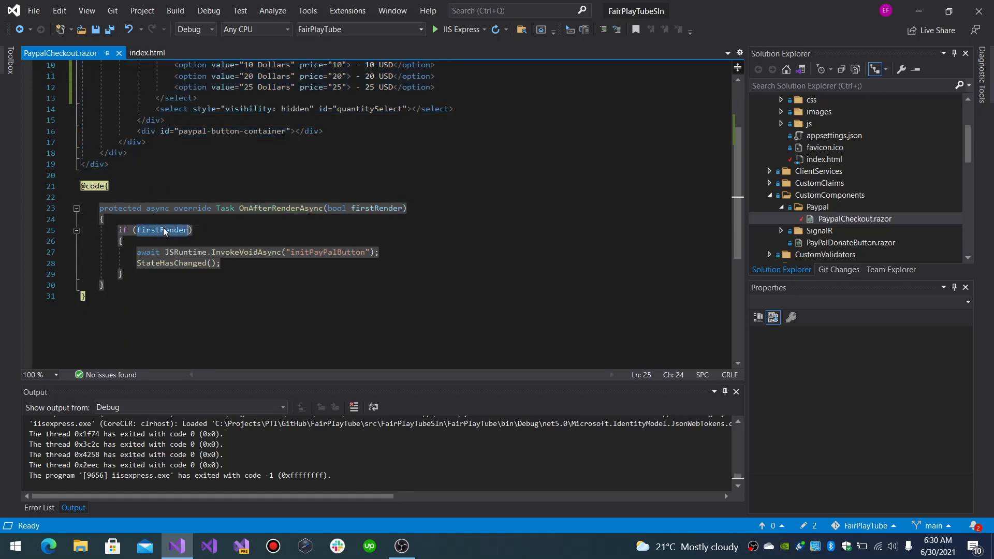
{"action": "left_click", "coordinate": [163, 230]}
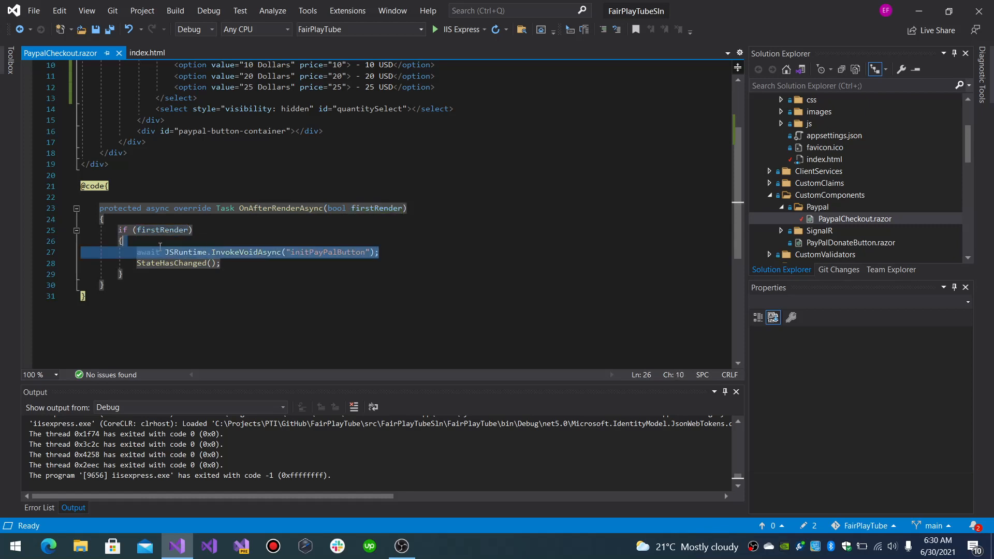
{"action": "left_click", "coordinate": [137, 252]}
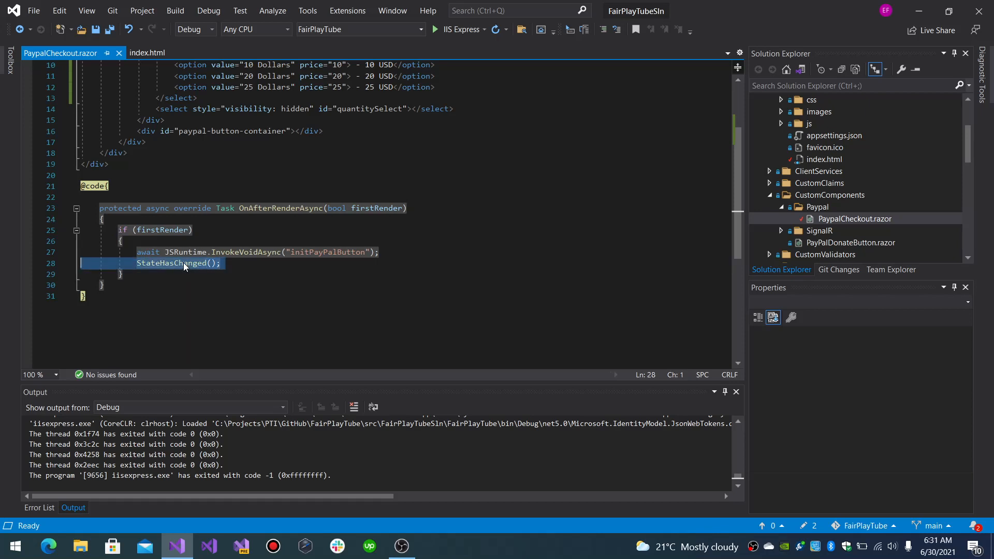
{"action": "left_click", "coordinate": [235, 263]}
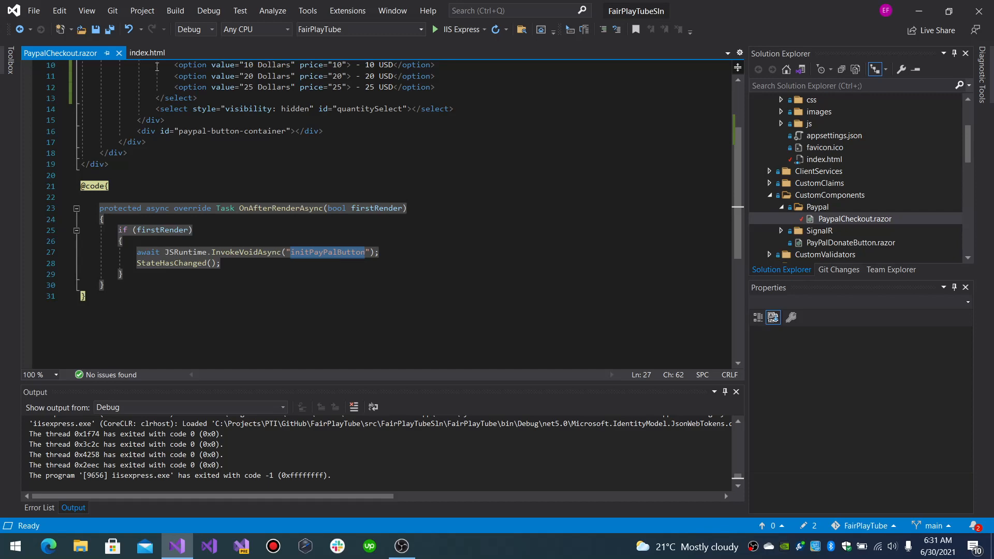
{"action": "left_click", "coordinate": [147, 53]}
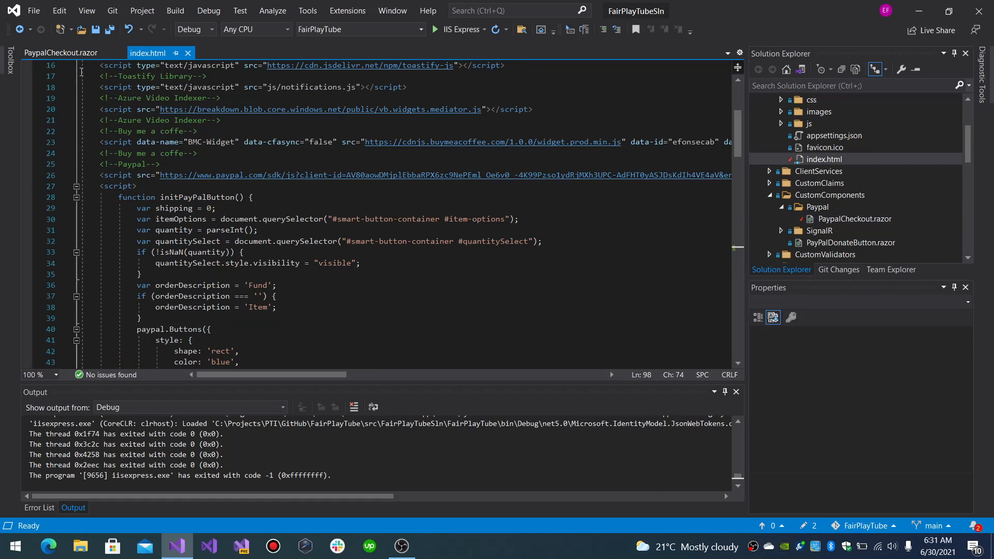
After a glance at PaypalCheckout.razor, scroll index.html through createOrder's tax and total breakdown to onApprove
{"action": "left_click", "coordinate": [60, 53]}
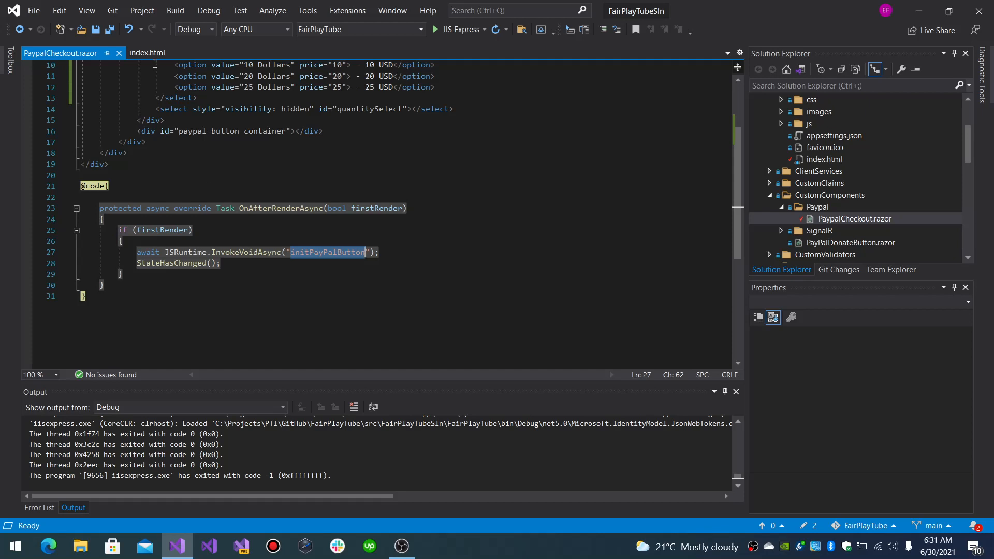
{"action": "left_click", "coordinate": [147, 53]}
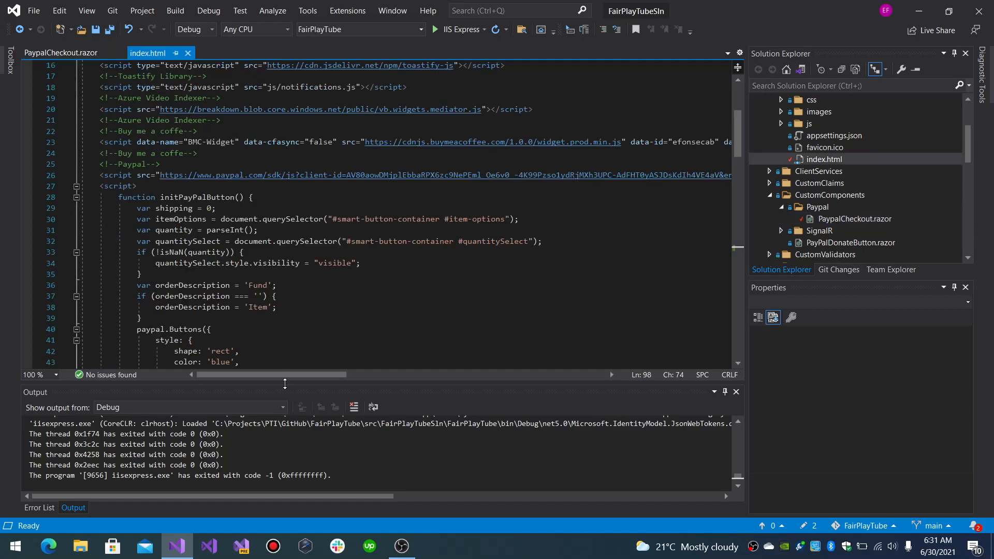
{"action": "scroll", "scroll_direction": "down", "scroll_amount": 3}
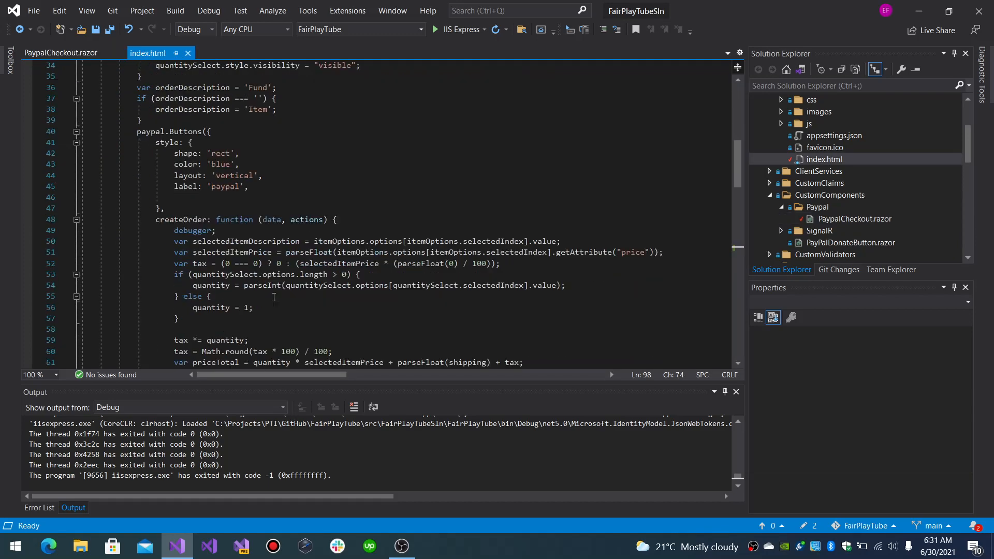
{"action": "scroll", "scroll_direction": "down", "scroll_amount": 3}
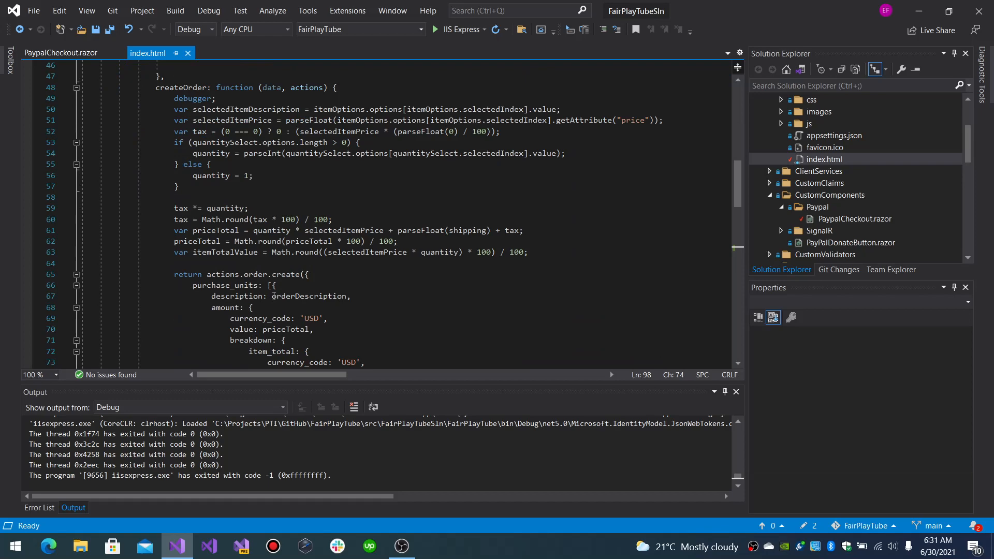
{"action": "scroll", "scroll_direction": "down", "scroll_amount": 3}
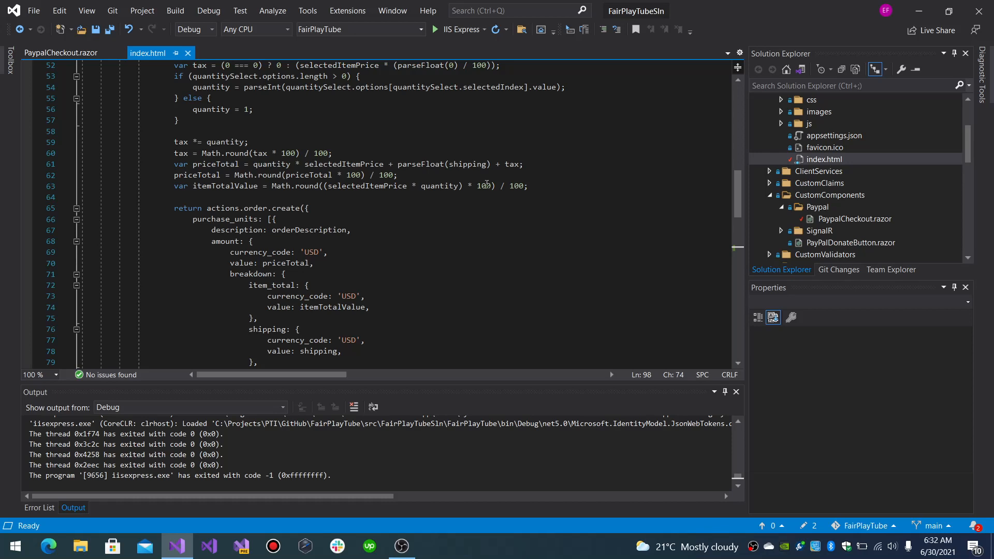
{"action": "scroll", "scroll_direction": "down", "scroll_amount": 3}
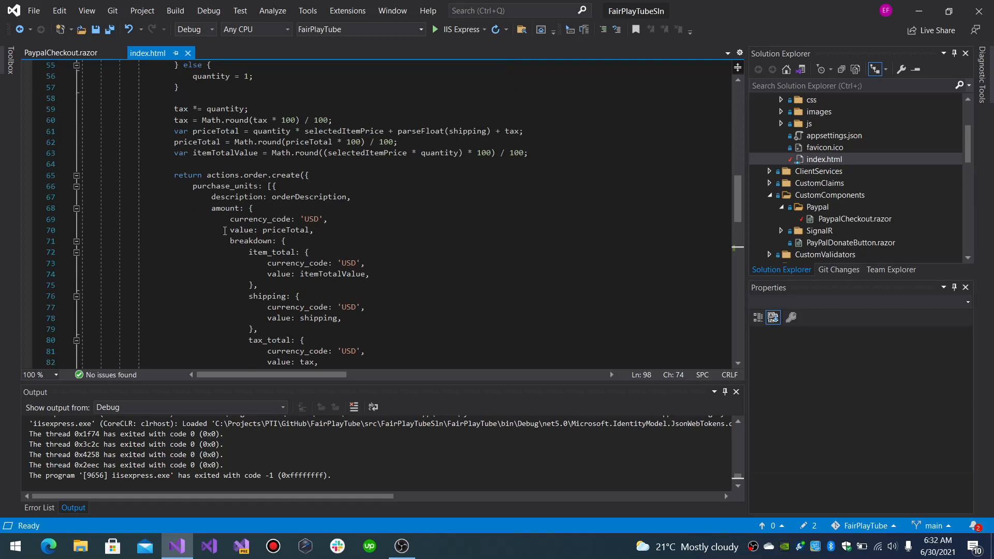
{"action": "scroll", "scroll_direction": "down", "scroll_amount": 3}
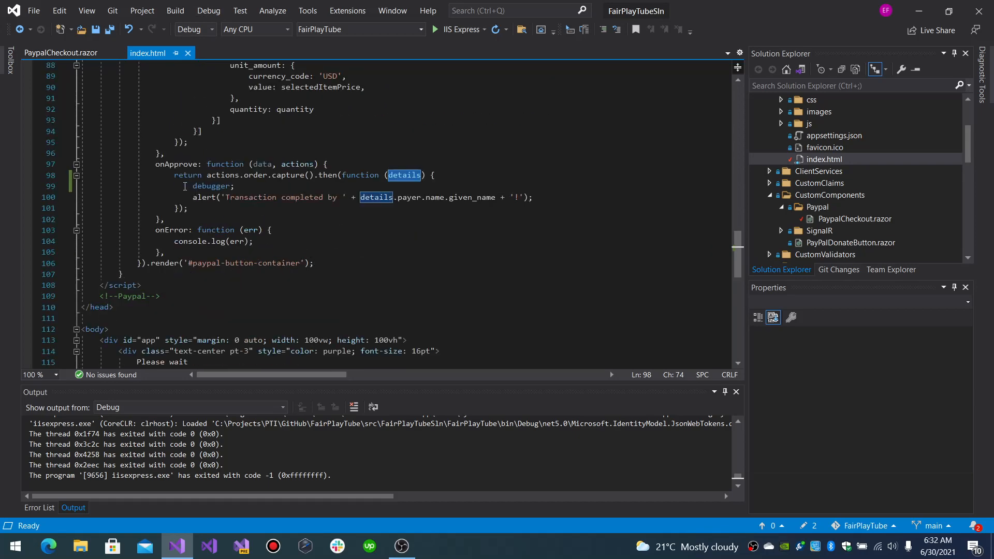